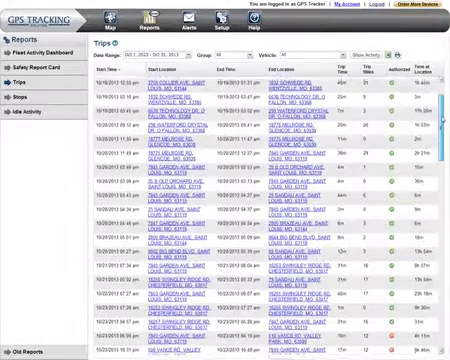
scroll("down", 3)
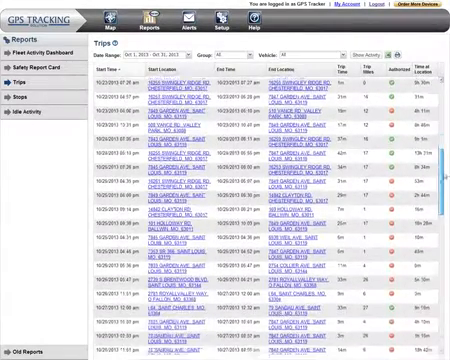
scroll("down", 3)
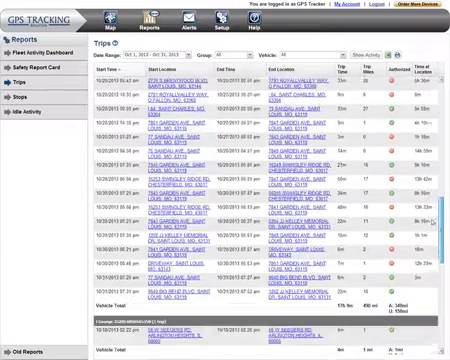